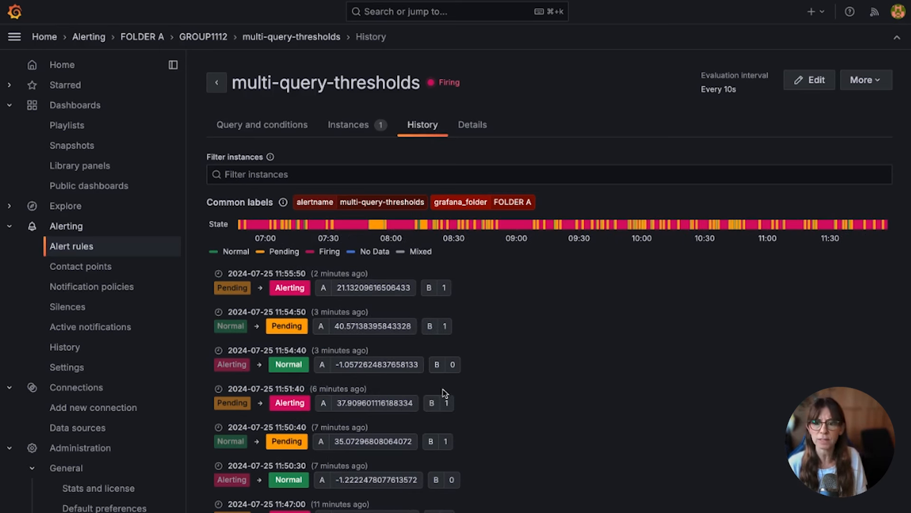
# Open the Alerting History page listing all alert events from the last hour.
pyautogui.scroll(-3)
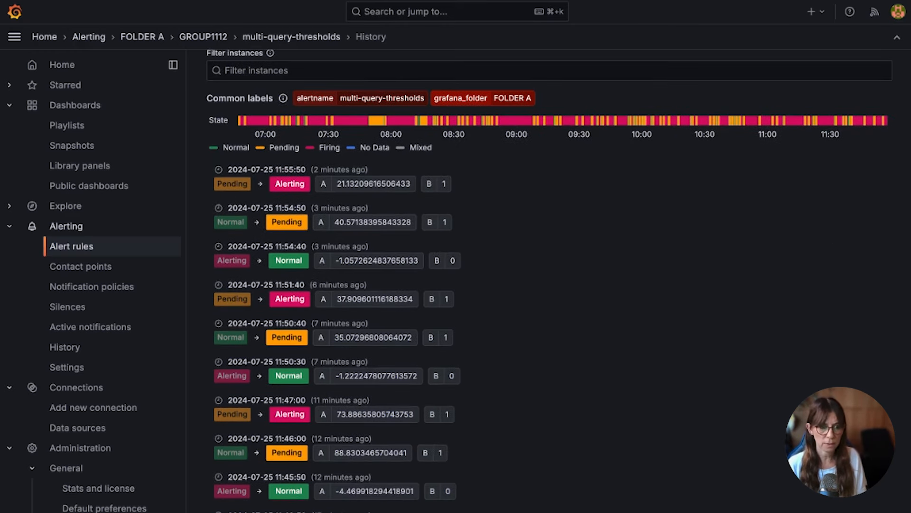
pyautogui.scroll(3)
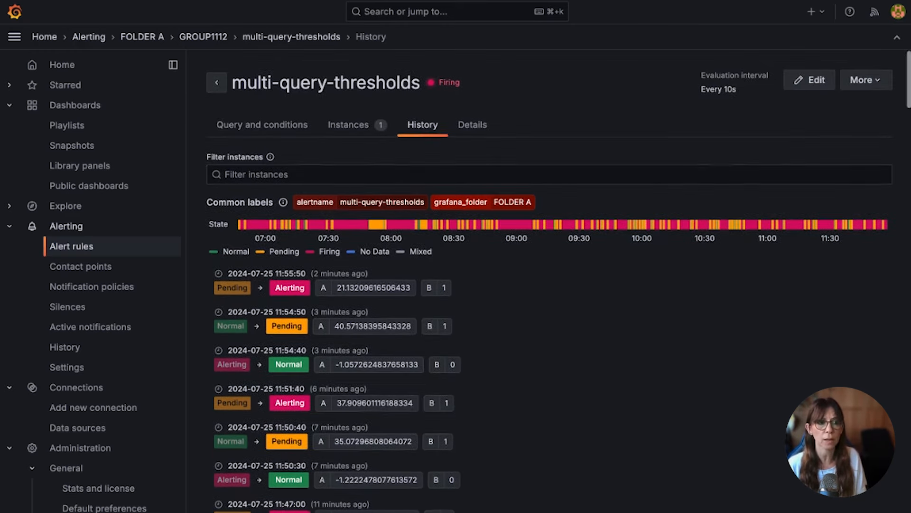
pyautogui.scroll(-3)
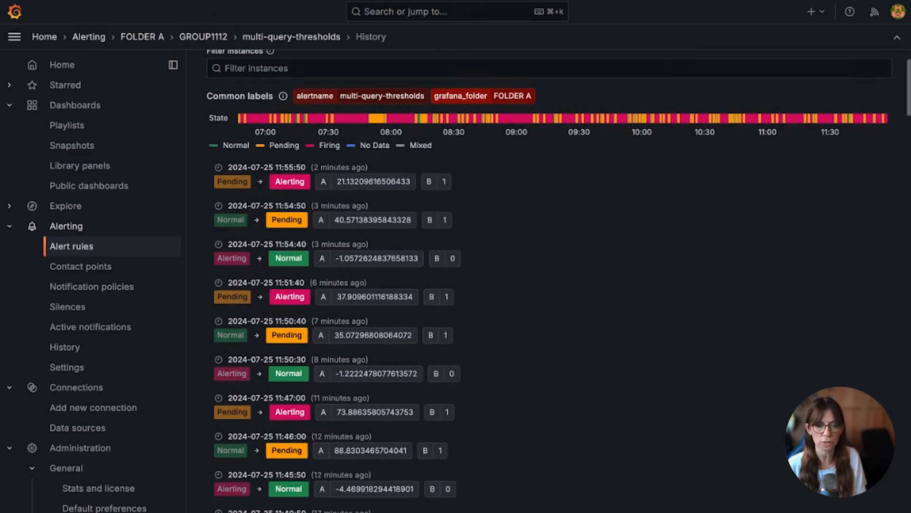
pyautogui.scroll(3)
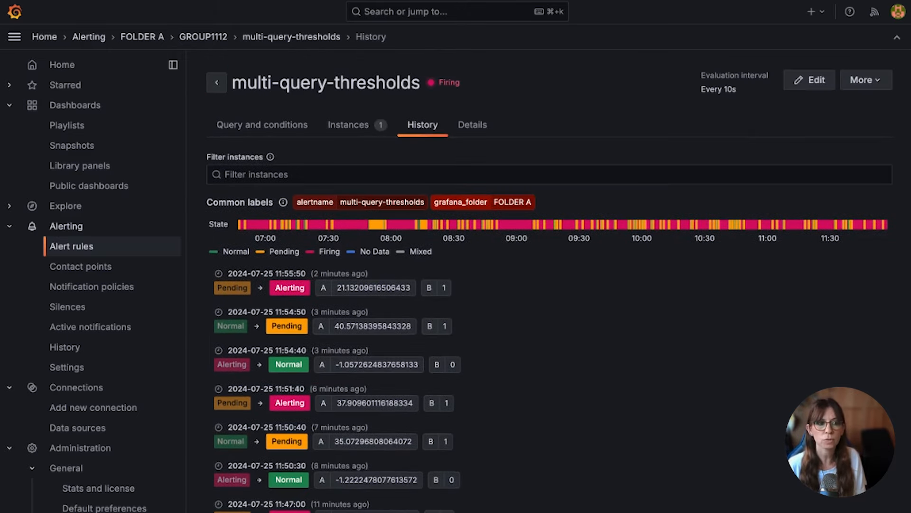
pyautogui.click(66, 367)
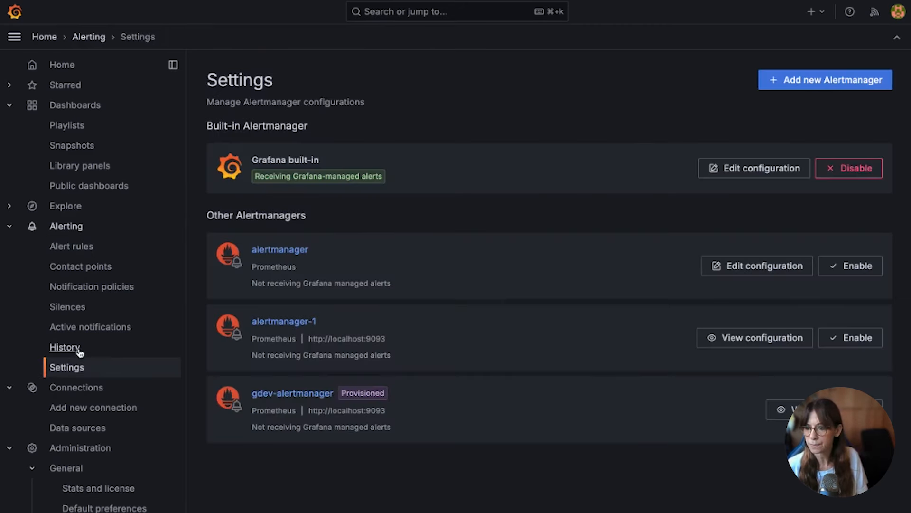
pyautogui.click(64, 347)
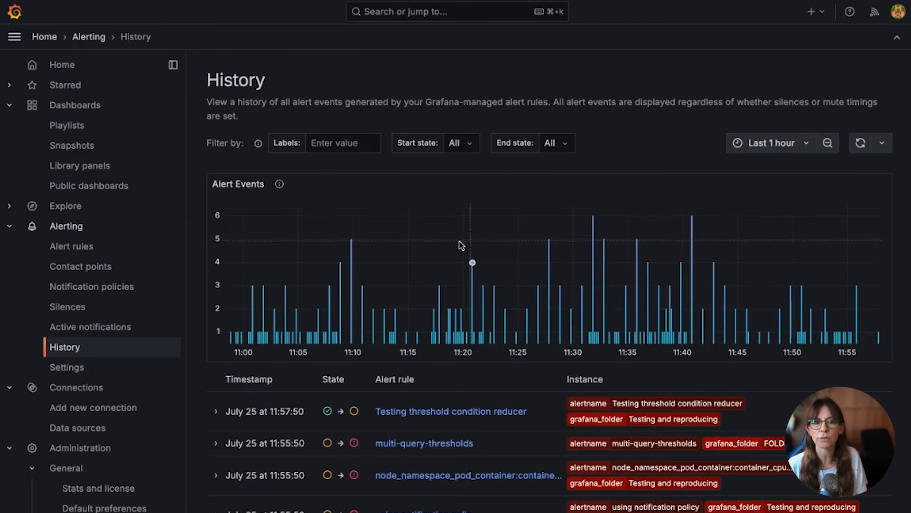
pyautogui.moveTo(730, 246)
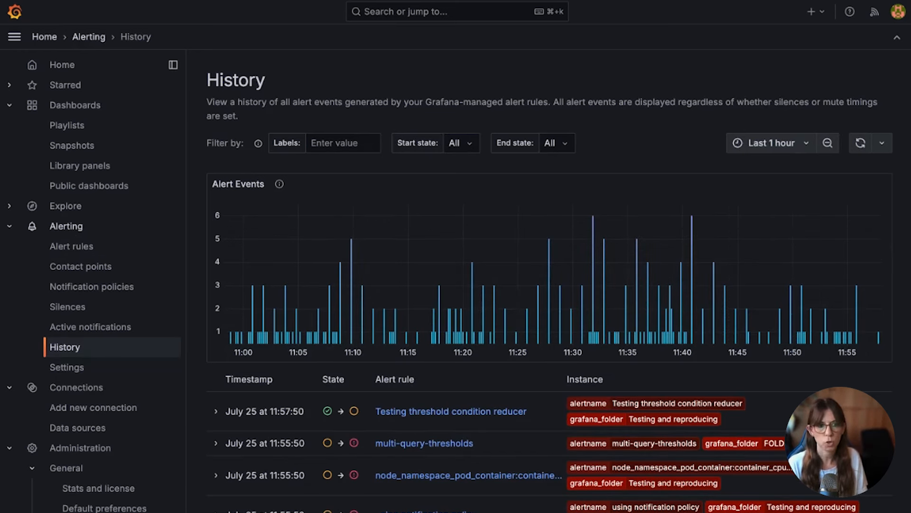
pyautogui.moveTo(354, 325)
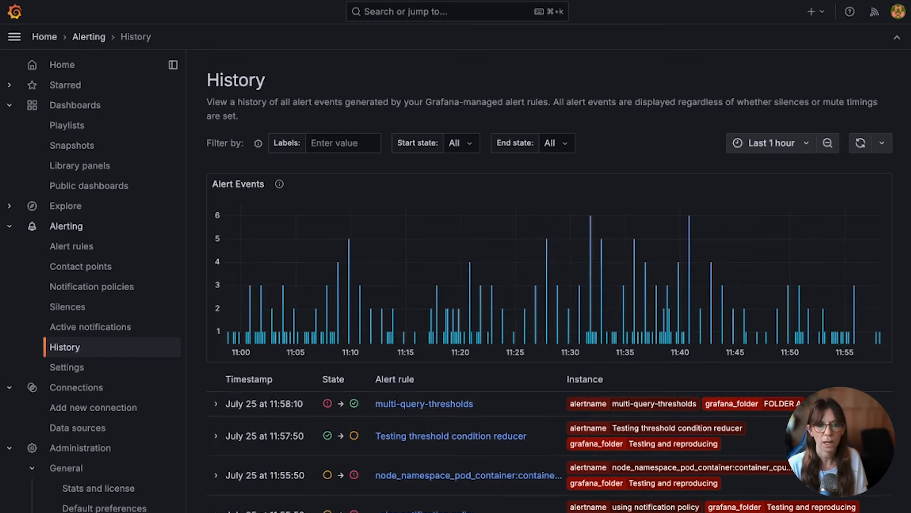
pyautogui.moveTo(349, 239)
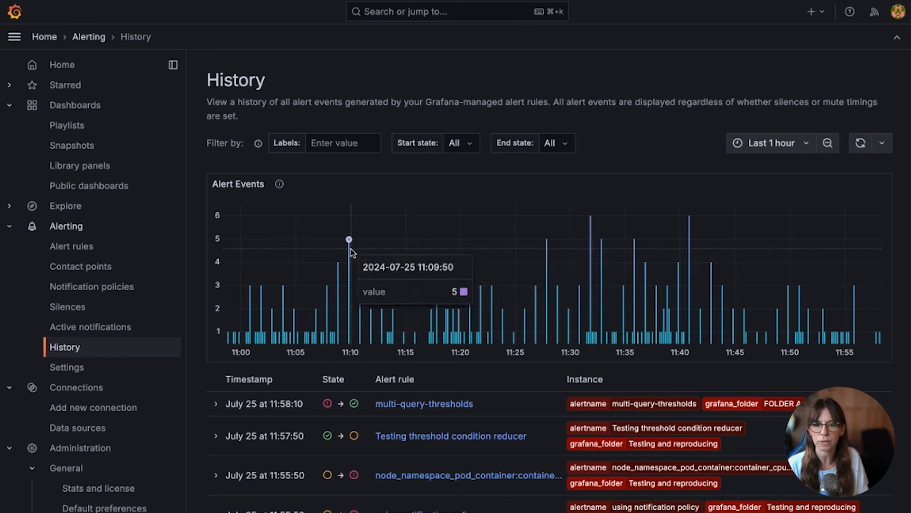
pyautogui.moveTo(660, 251)
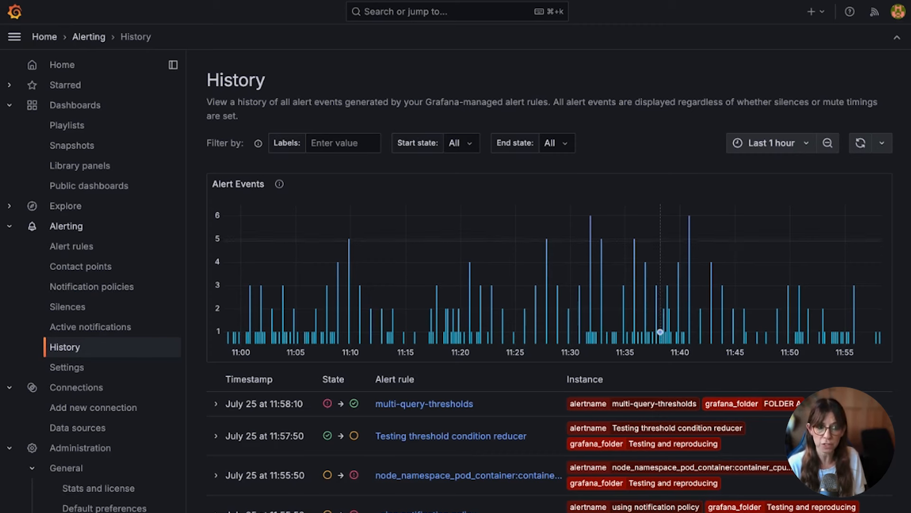
pyautogui.moveTo(689, 219)
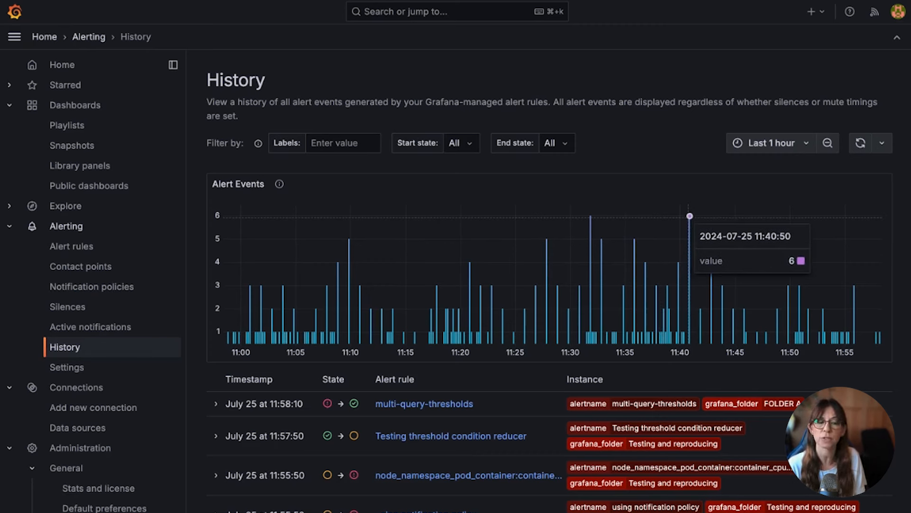
pyautogui.moveTo(417, 231)
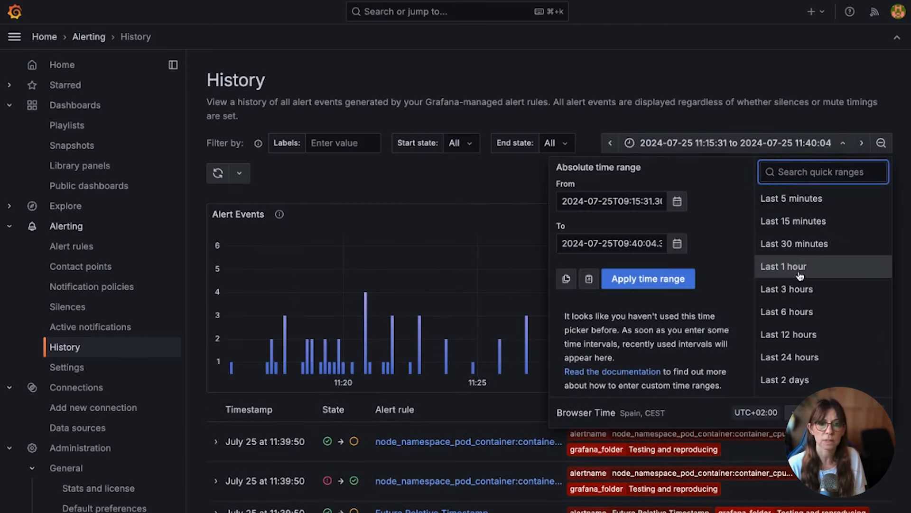
# Reset the time range to Last 1 hour, then switch it to Last 2 days.
pyautogui.click(783, 266)
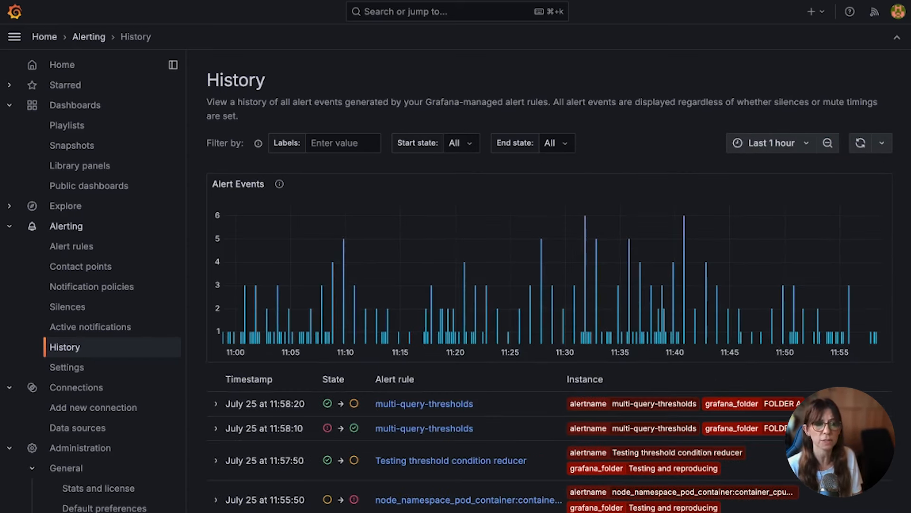
pyautogui.click(770, 142)
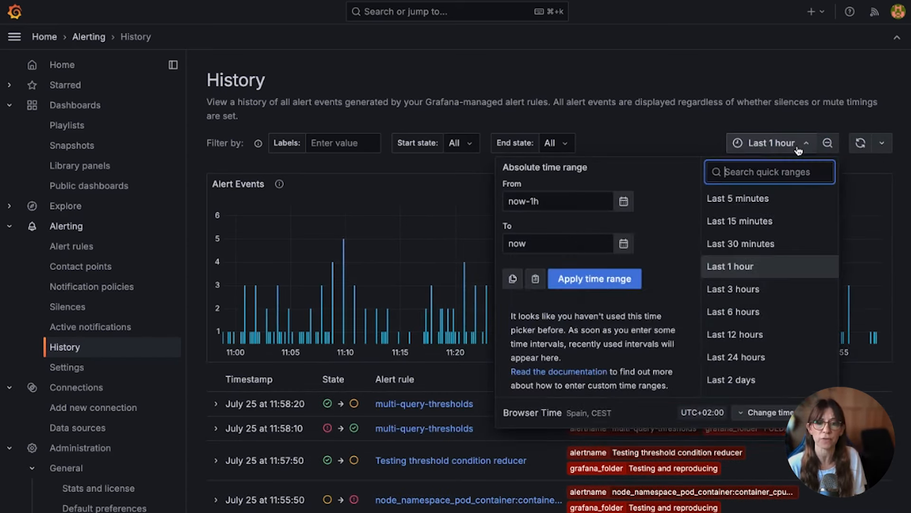
pyautogui.click(731, 380)
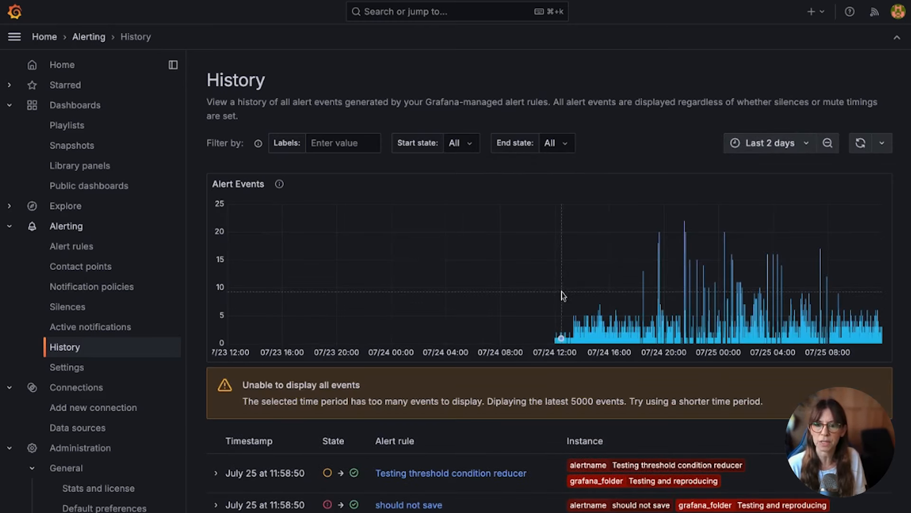
pyautogui.moveTo(244, 385)
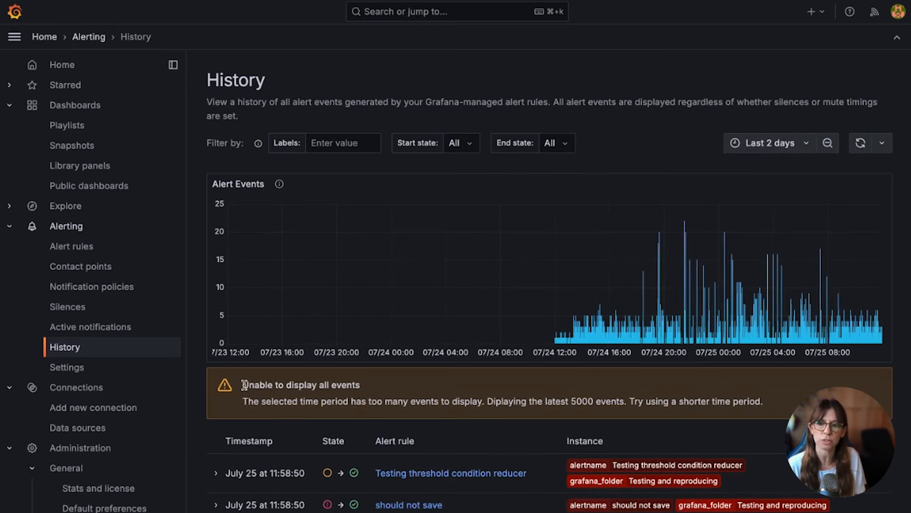
pyautogui.moveTo(598, 324)
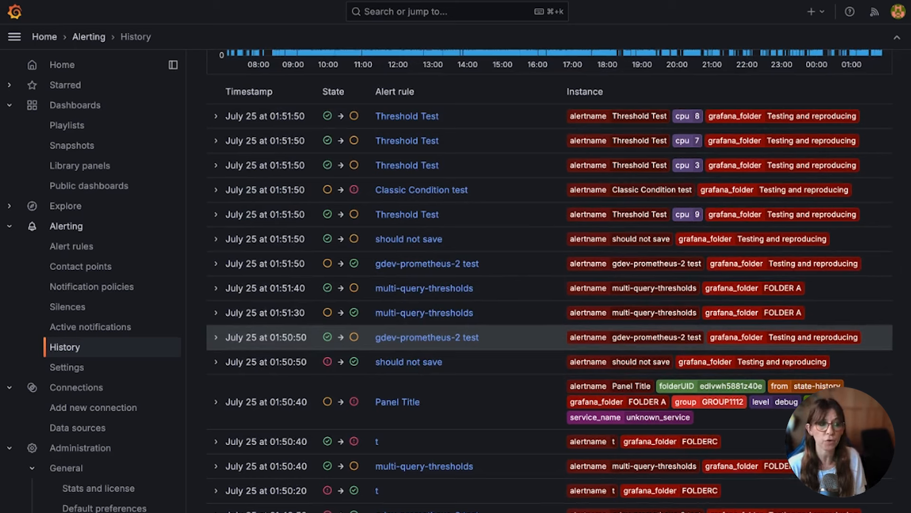
# Expand a Threshold Test event and open that rule's state history with per-cpu timelines.
pyautogui.click(215, 214)
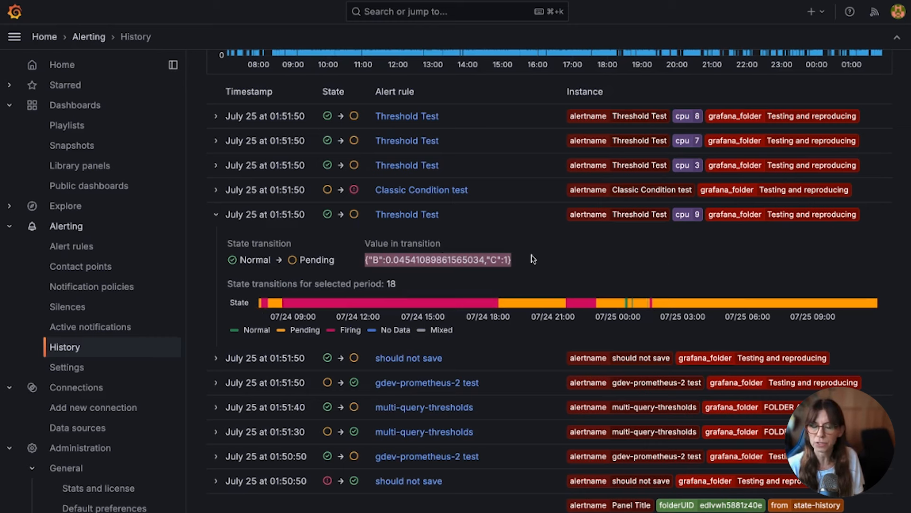
pyautogui.moveTo(407, 215)
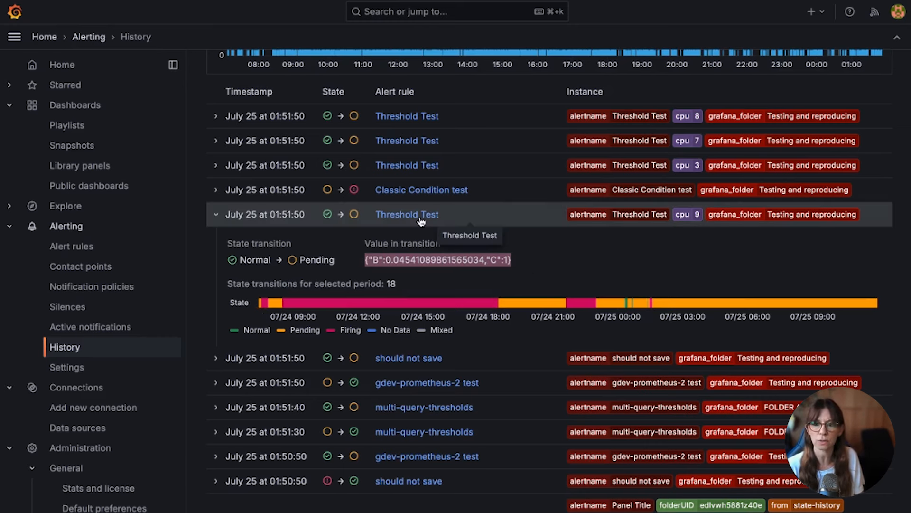
pyautogui.click(406, 214)
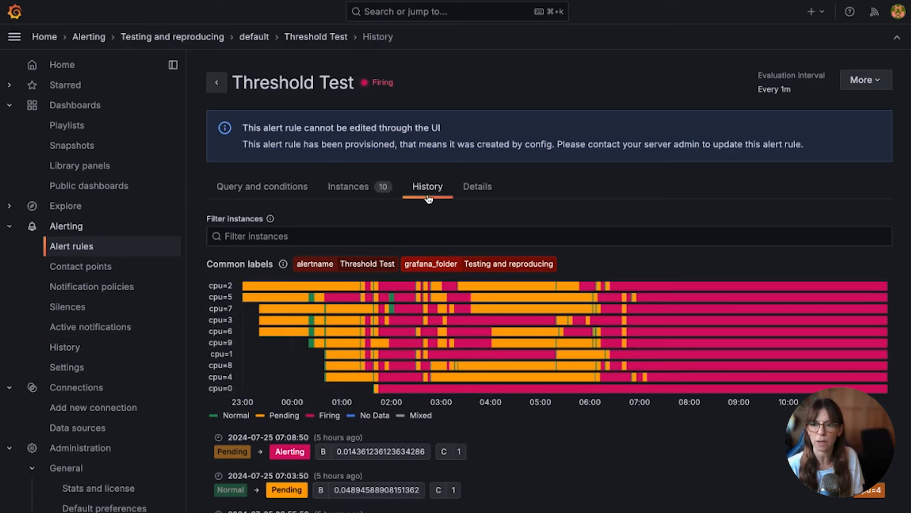
# Return to overall alert History, try the 'From Normal' start-state filter, then clear filters.
pyautogui.click(65, 347)
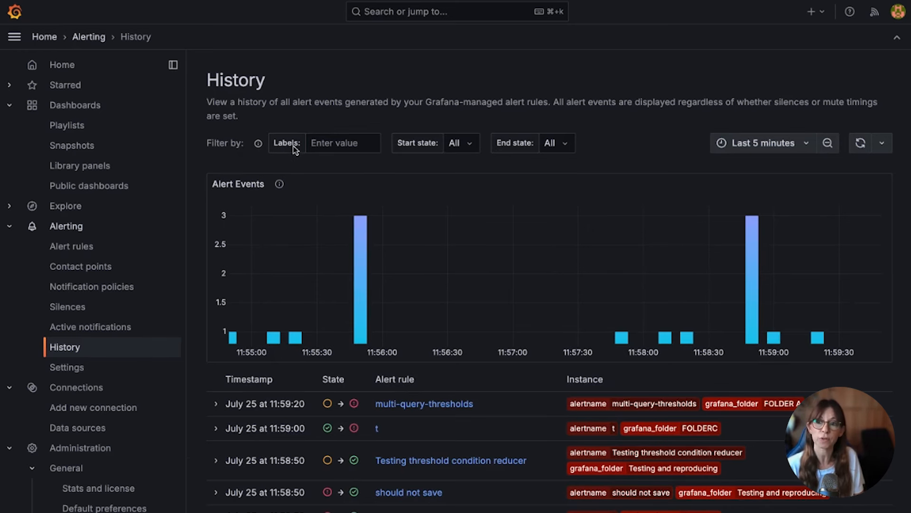
pyautogui.moveTo(597, 407)
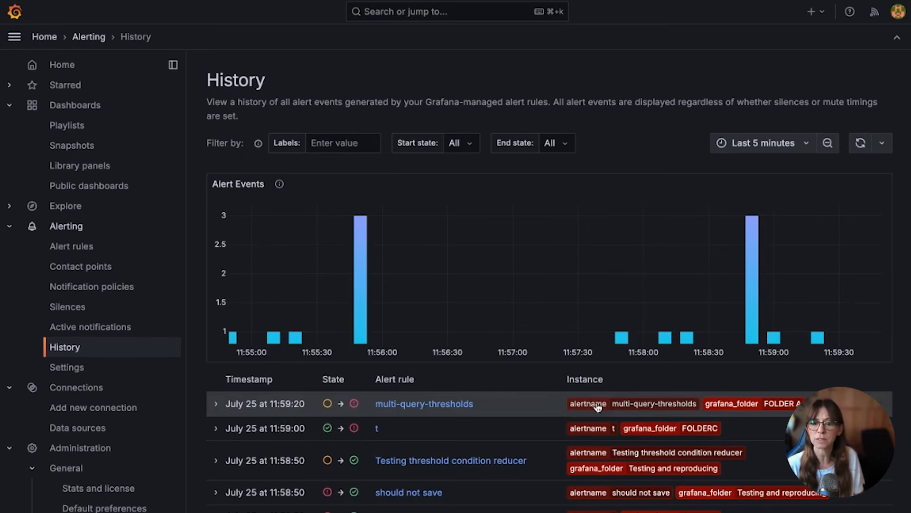
pyautogui.click(342, 142)
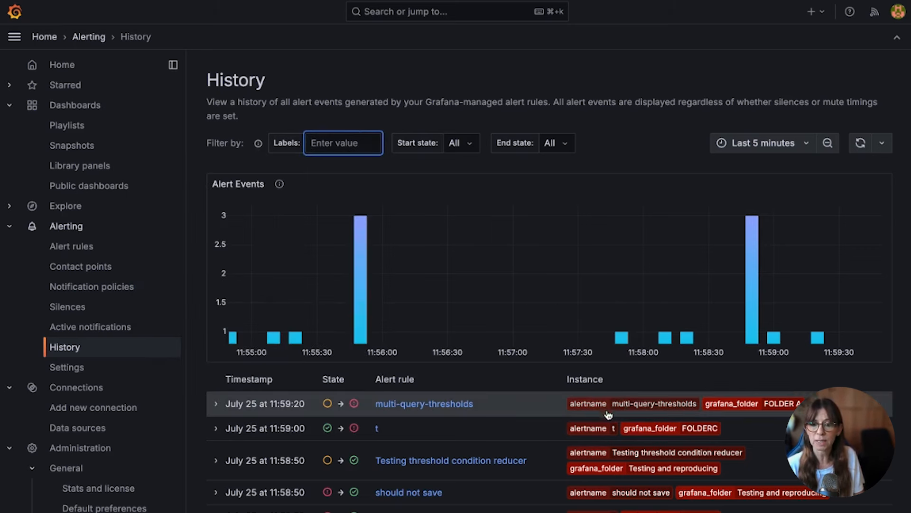
pyautogui.moveTo(670, 434)
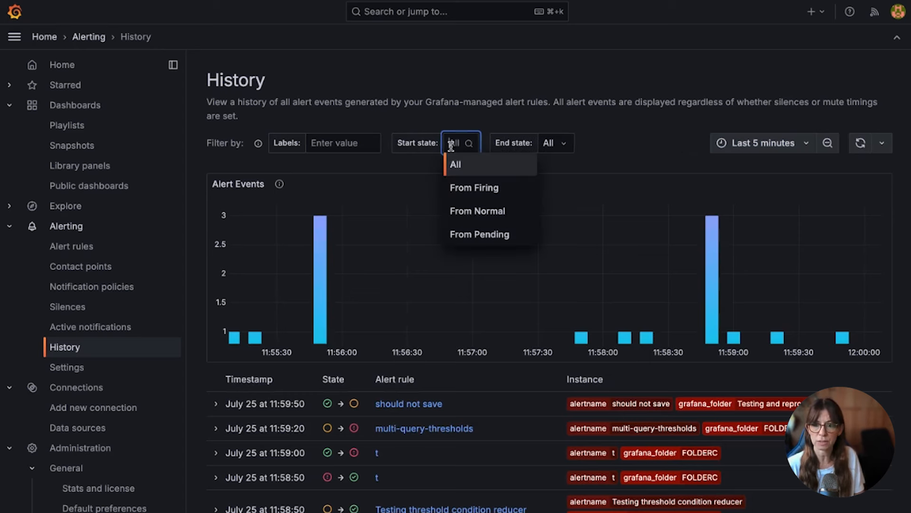
pyautogui.moveTo(478, 211)
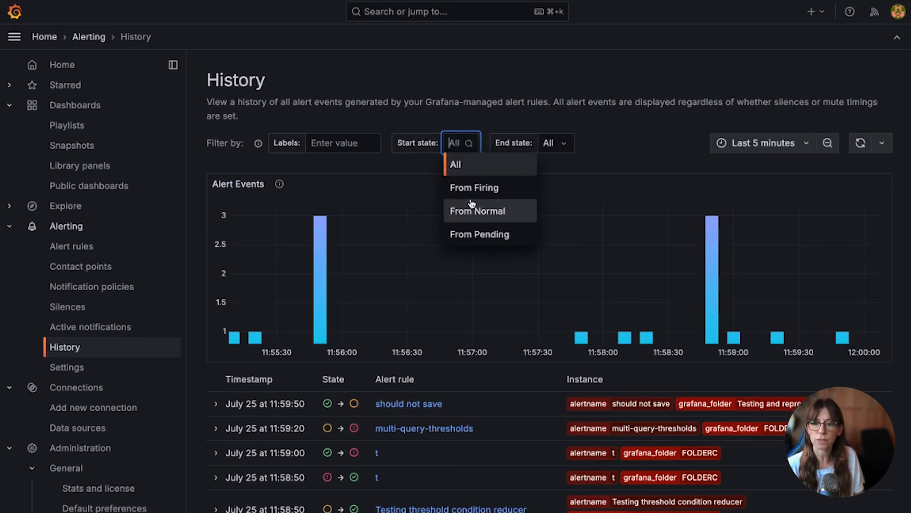
pyautogui.click(477, 210)
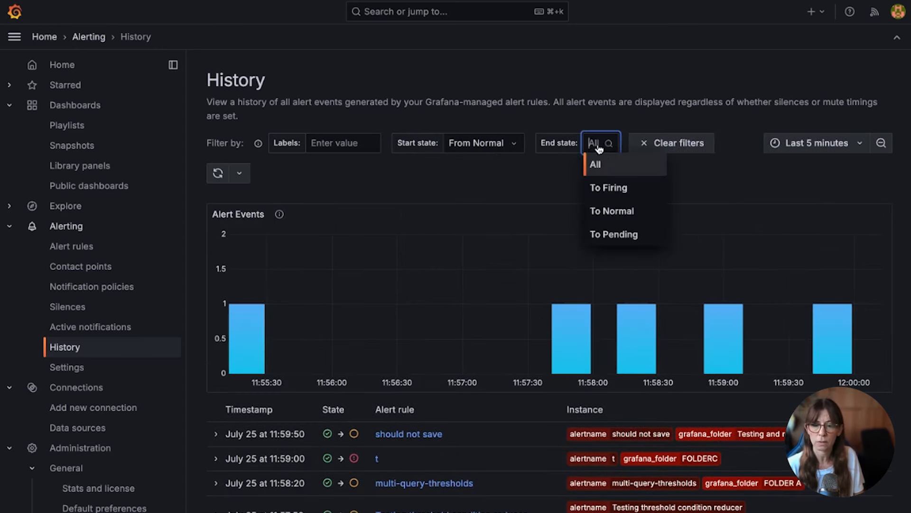
pyautogui.click(595, 164)
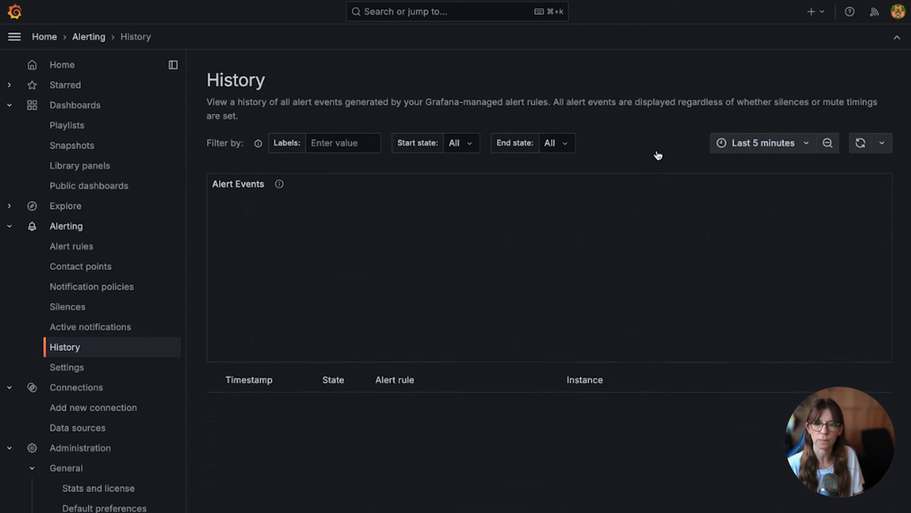
# Set the time range to Last 1 hour and End state to 'To Firing'.
pyautogui.click(861, 142)
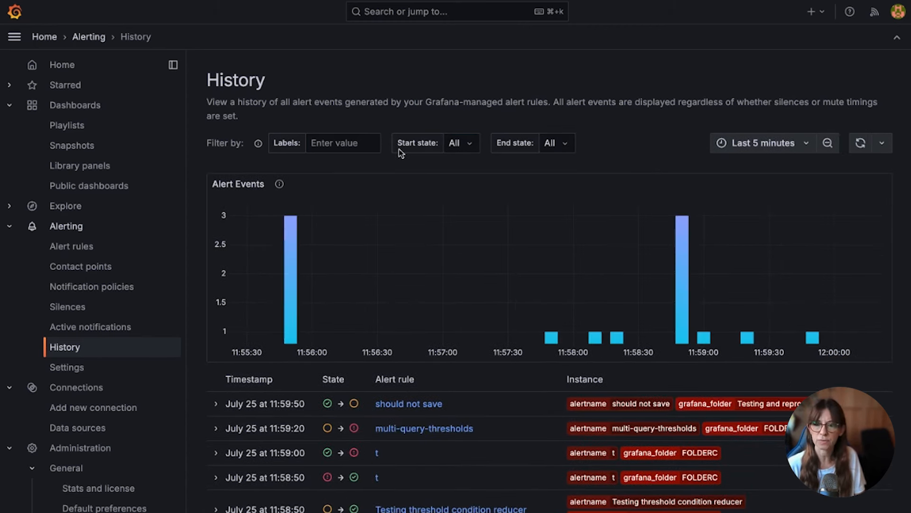
pyautogui.moveTo(500, 148)
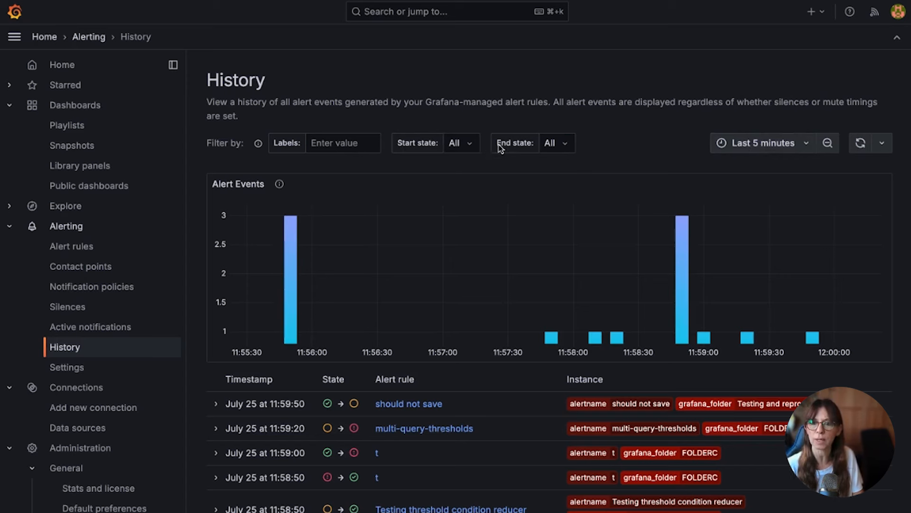
pyautogui.moveTo(541, 150)
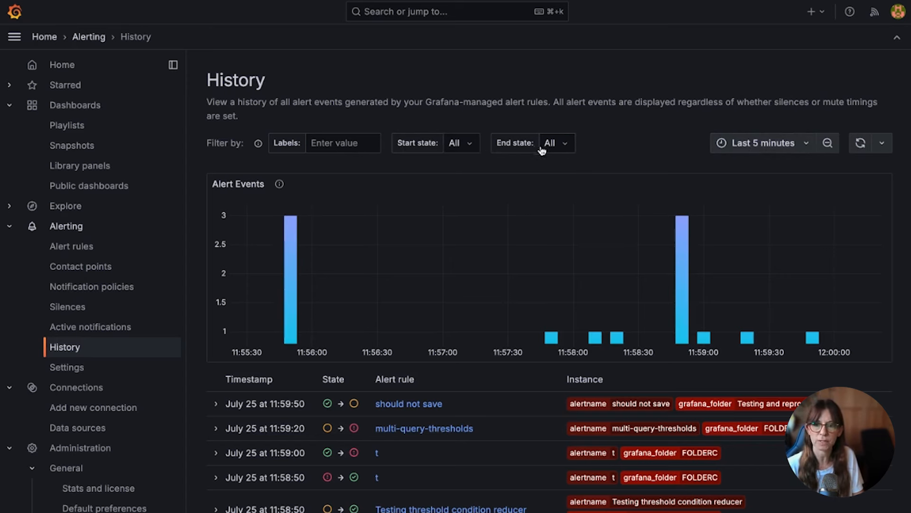
pyautogui.click(763, 143)
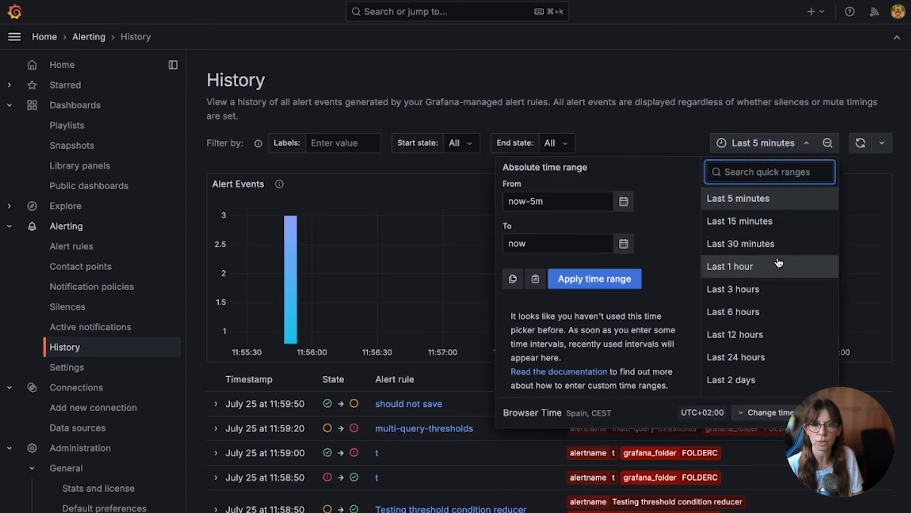
pyautogui.click(730, 266)
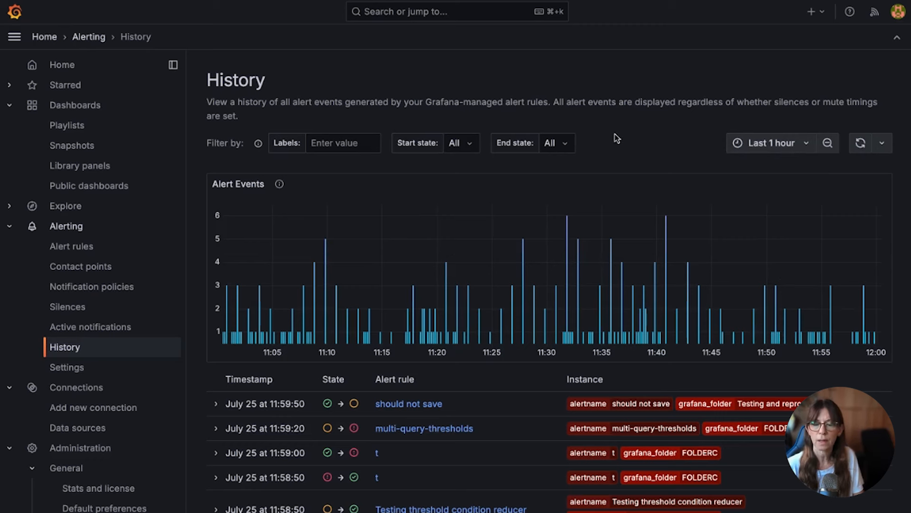
pyautogui.moveTo(557, 147)
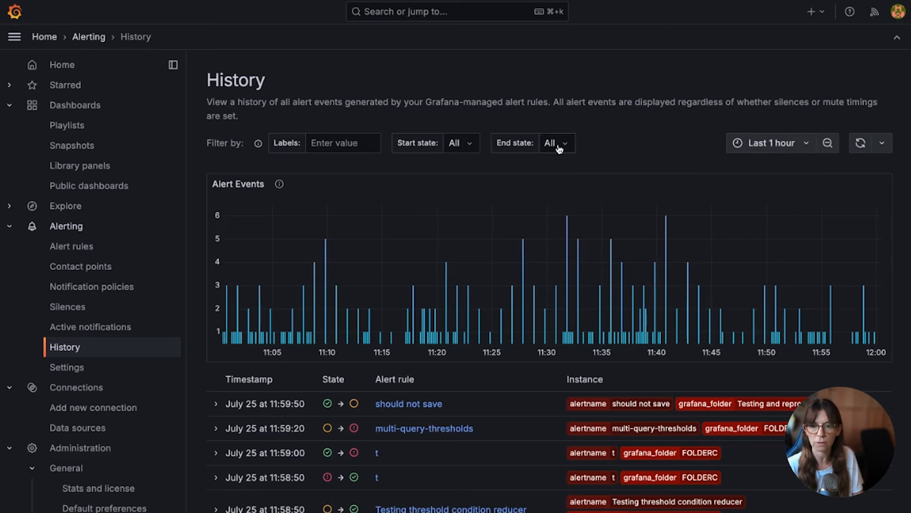
pyautogui.moveTo(559, 150)
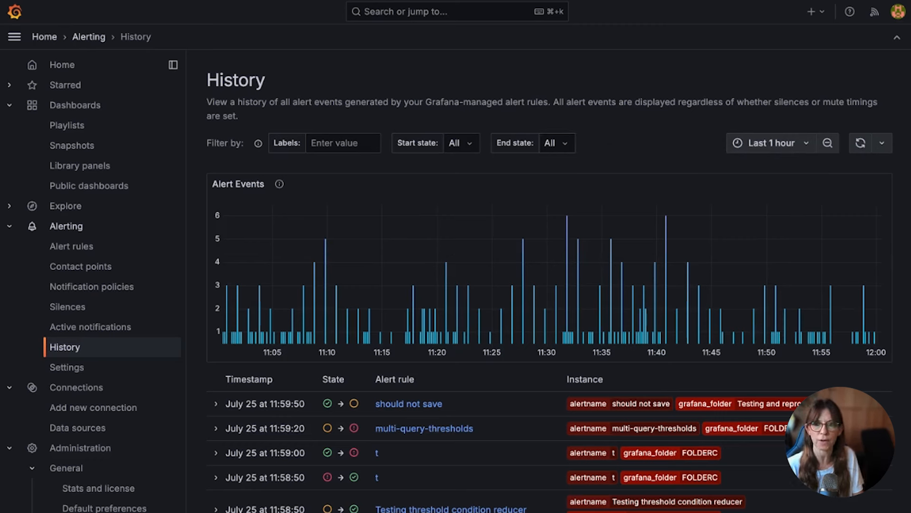
pyautogui.click(567, 143)
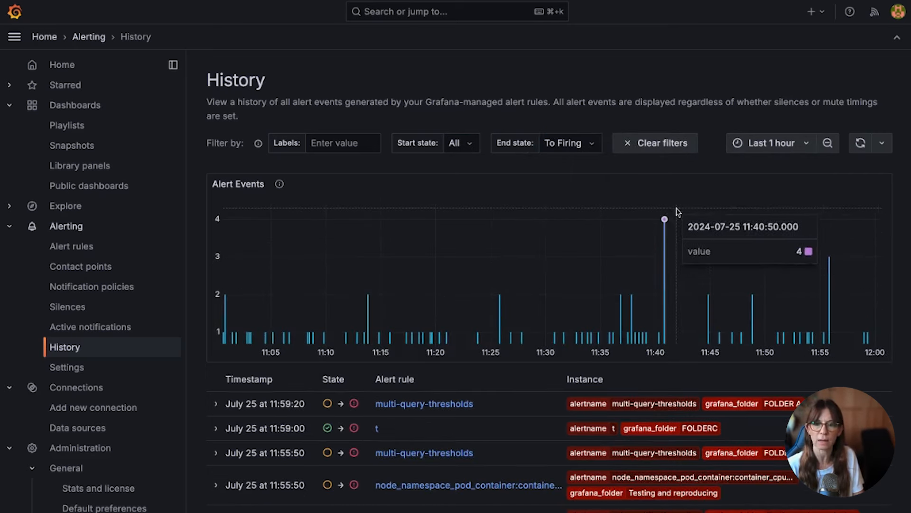
pyautogui.moveTo(849, 234)
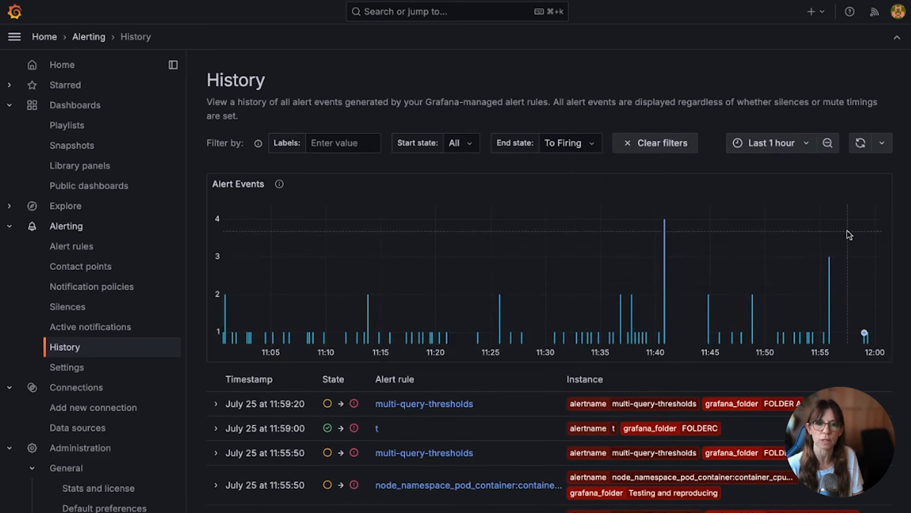